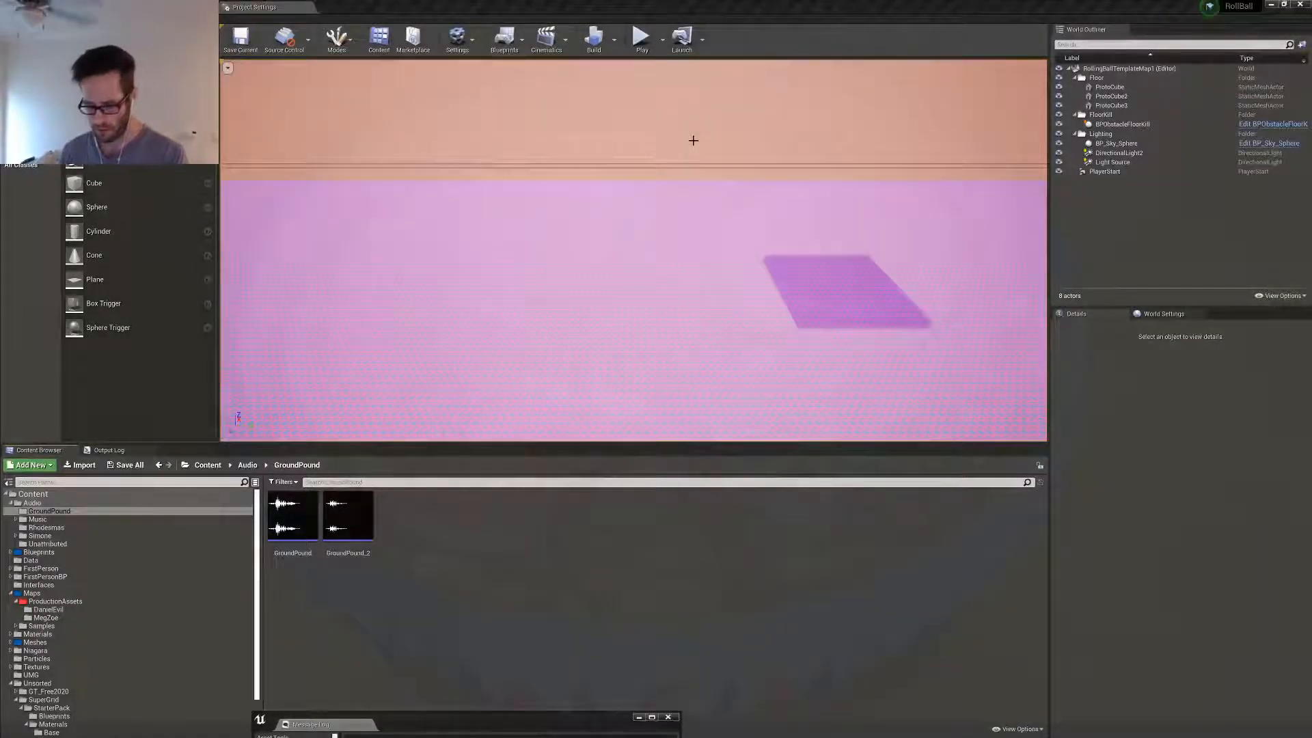
# Launch a play session of the rolling-ball level from the toolbar.
pyautogui.click(680, 39)
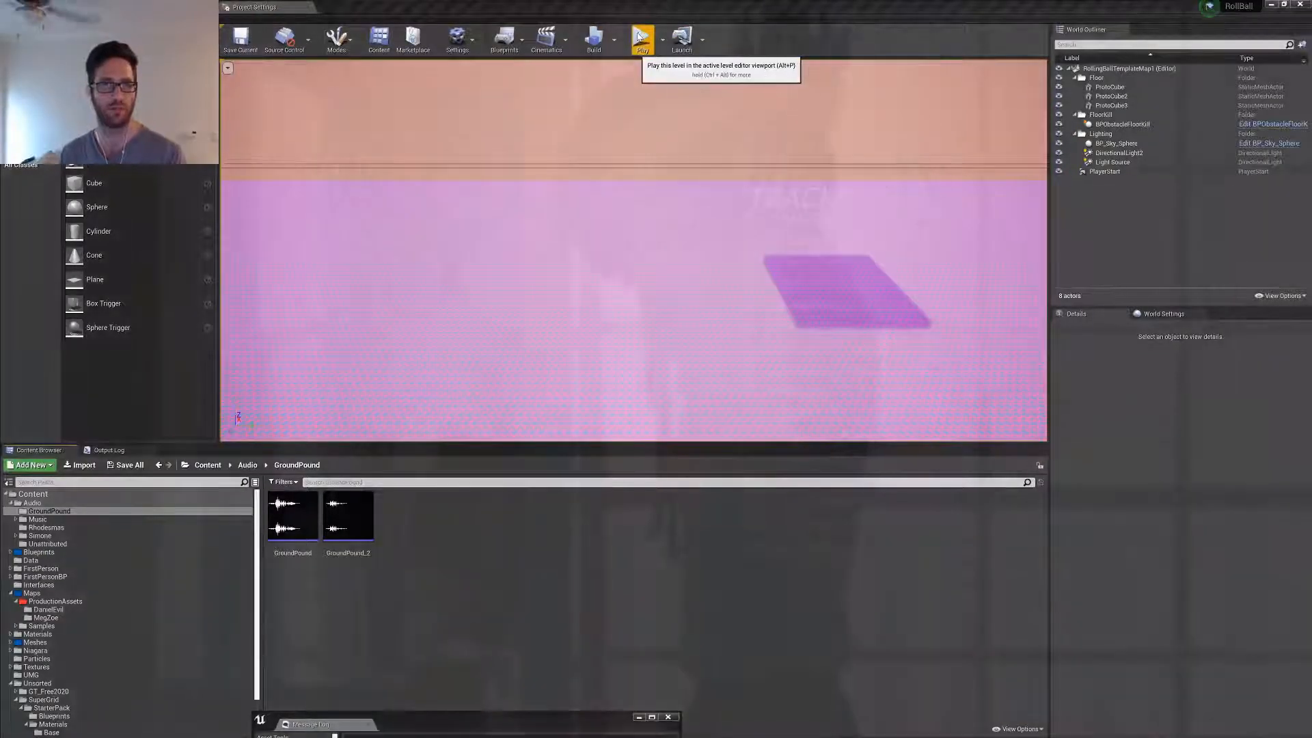
pyautogui.click(642, 36)
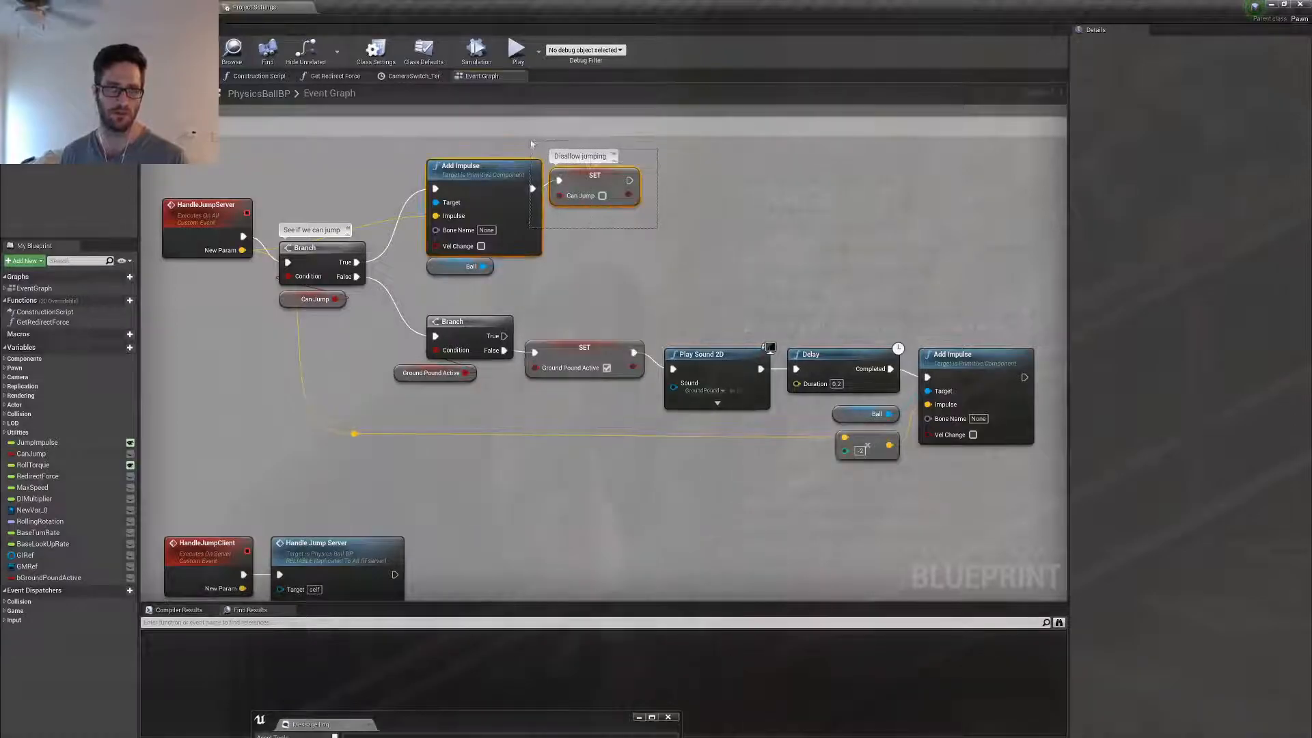
# Navigate the PhysicsBallBP Event Graph to the HandleJumpServer ground-pound node chain.
pyautogui.click(595, 195)
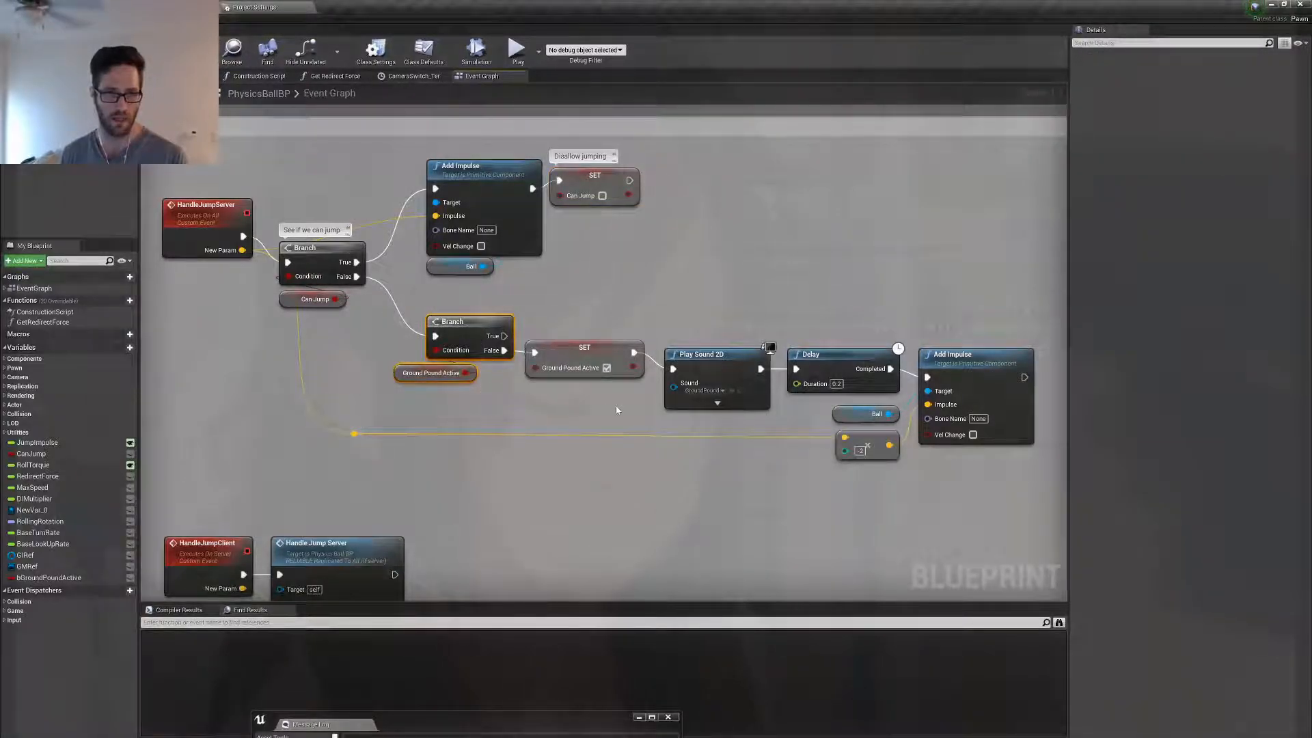
pyautogui.click(433, 371)
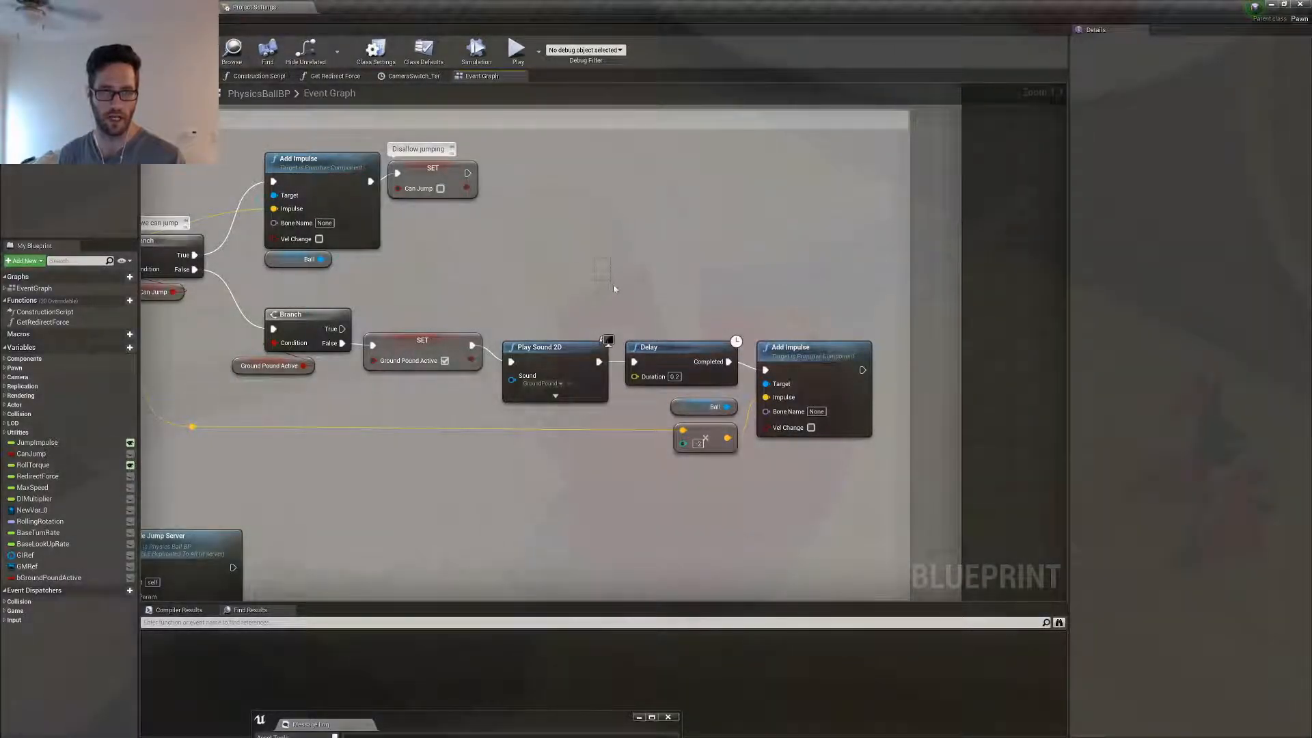
pyautogui.click(679, 347)
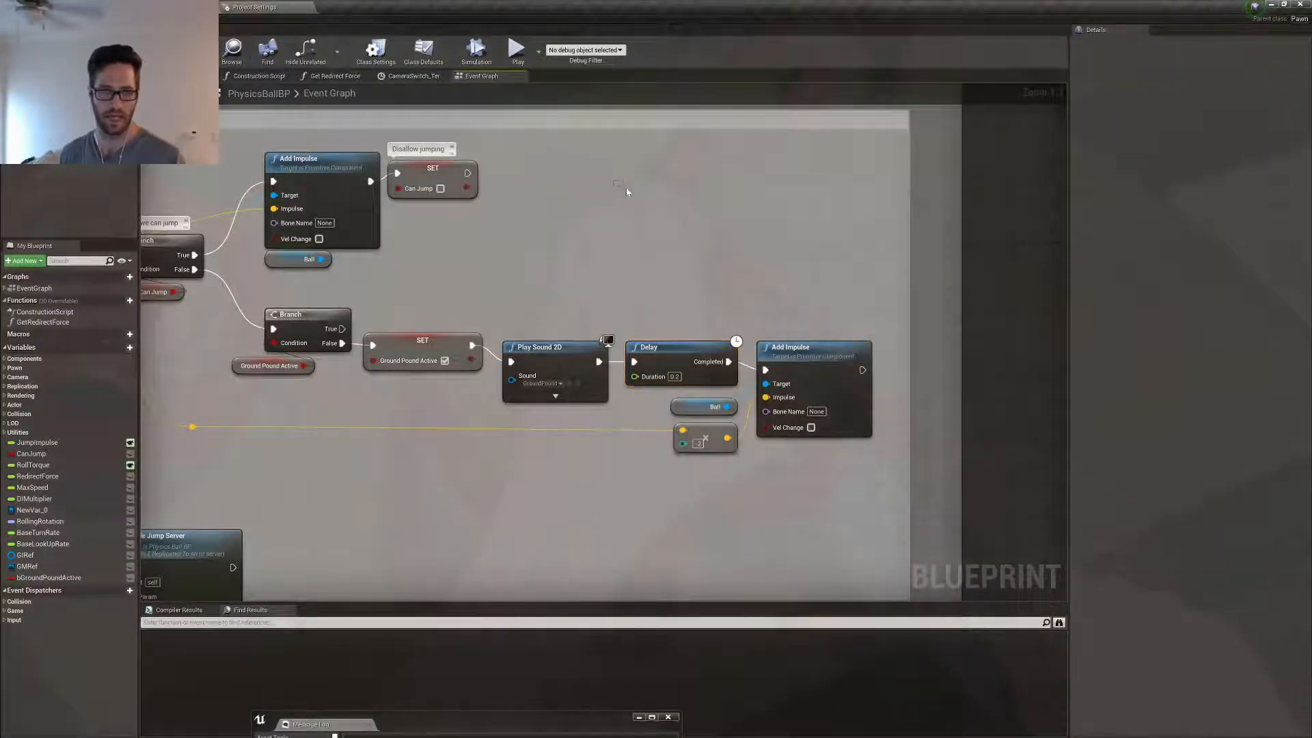
pyautogui.moveTo(775, 300)
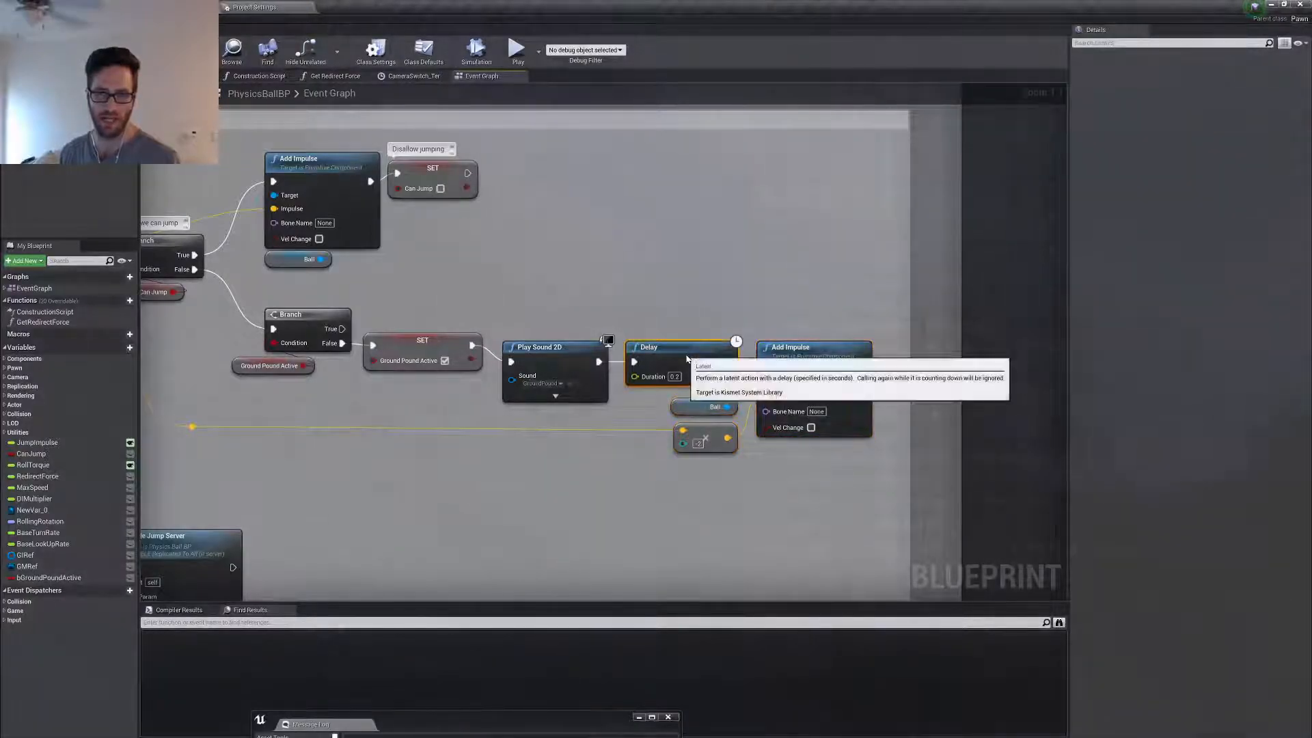
pyautogui.moveTo(791, 345)
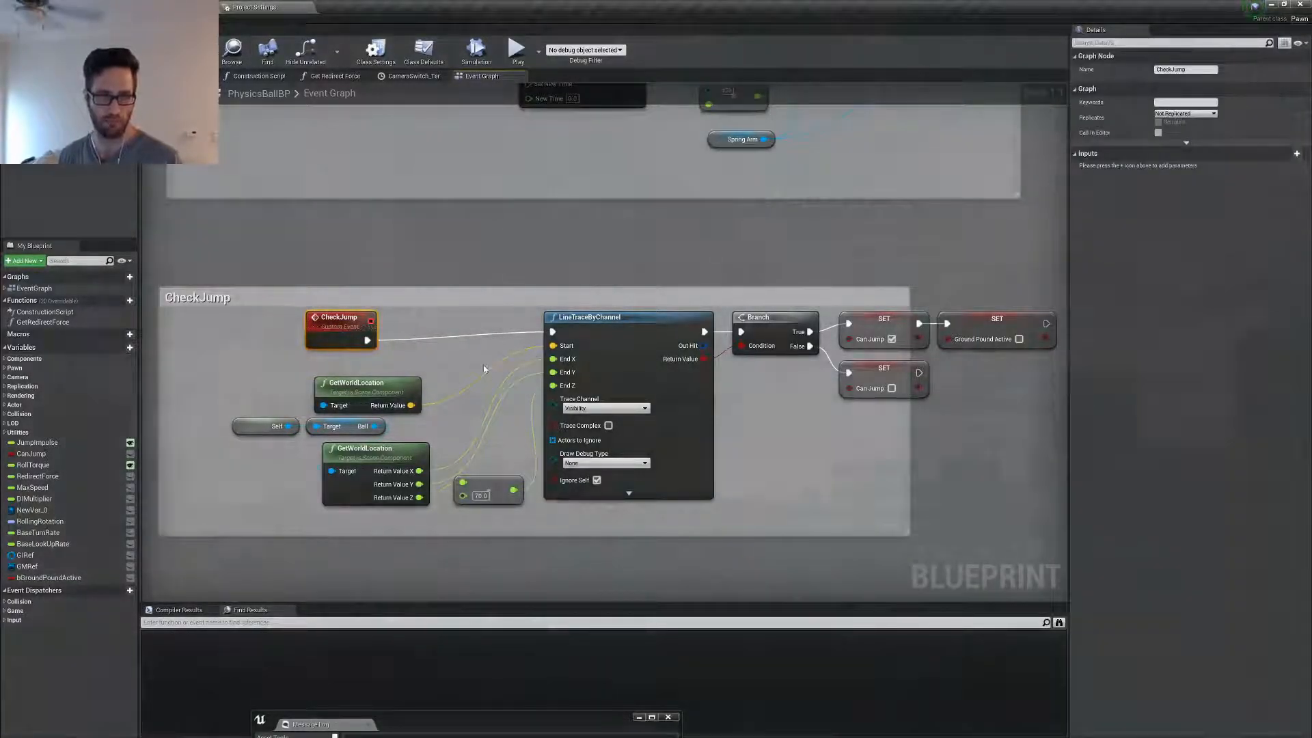
# Select the CheckJump event and the SET Ground Pound Active node after SET Can Jump.
pyautogui.click(627, 315)
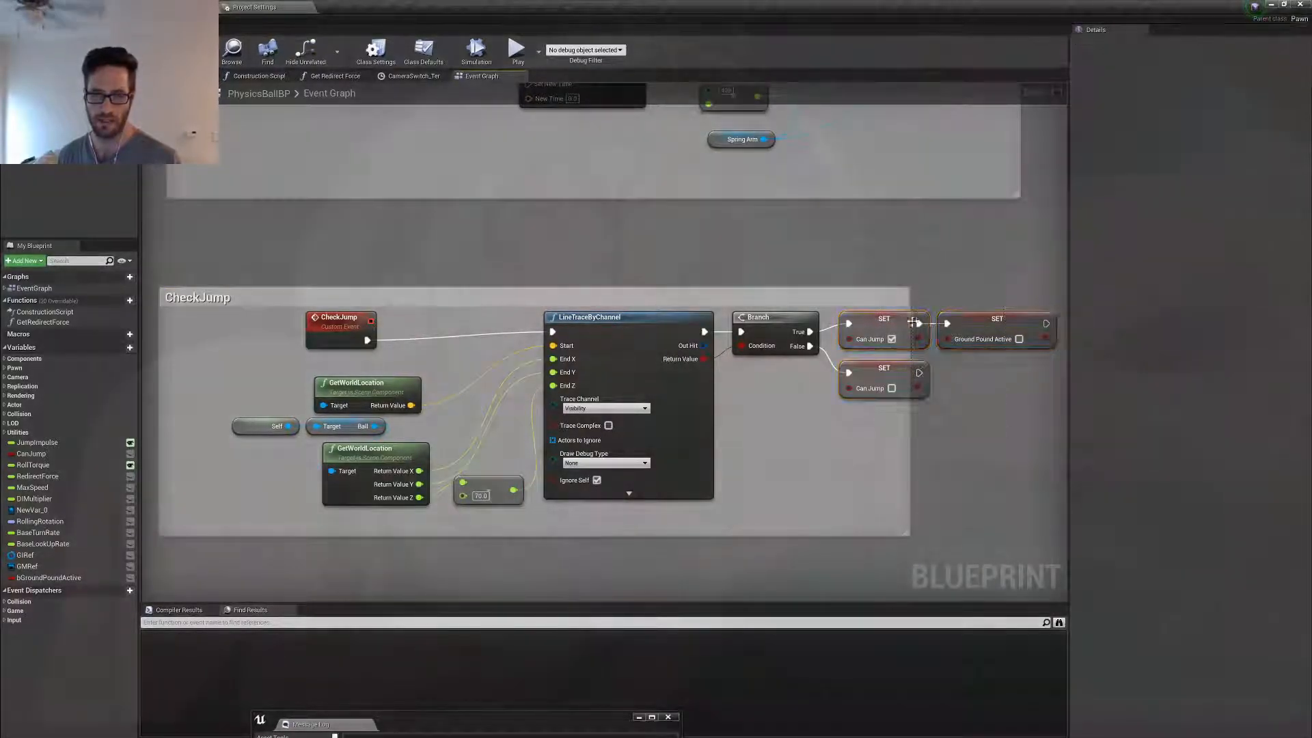
pyautogui.moveTo(985, 326)
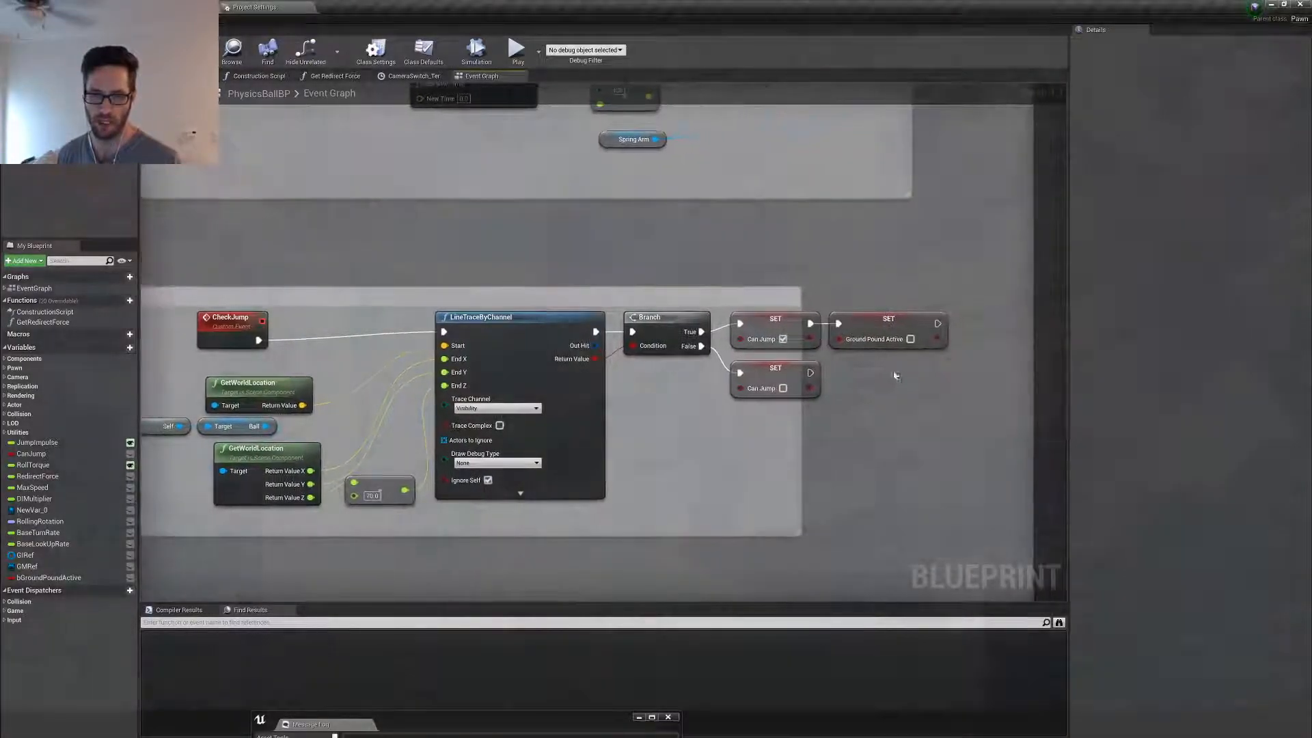
pyautogui.click(888, 326)
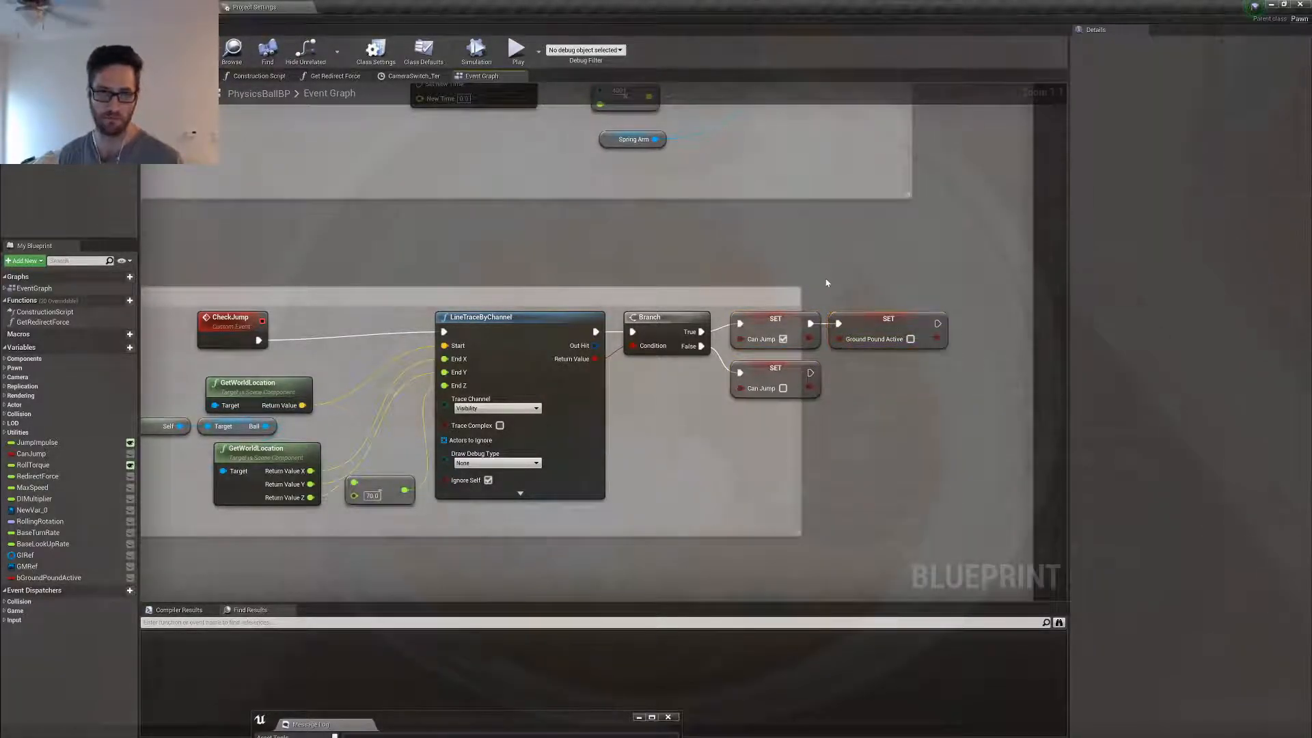
pyautogui.click(888, 326)
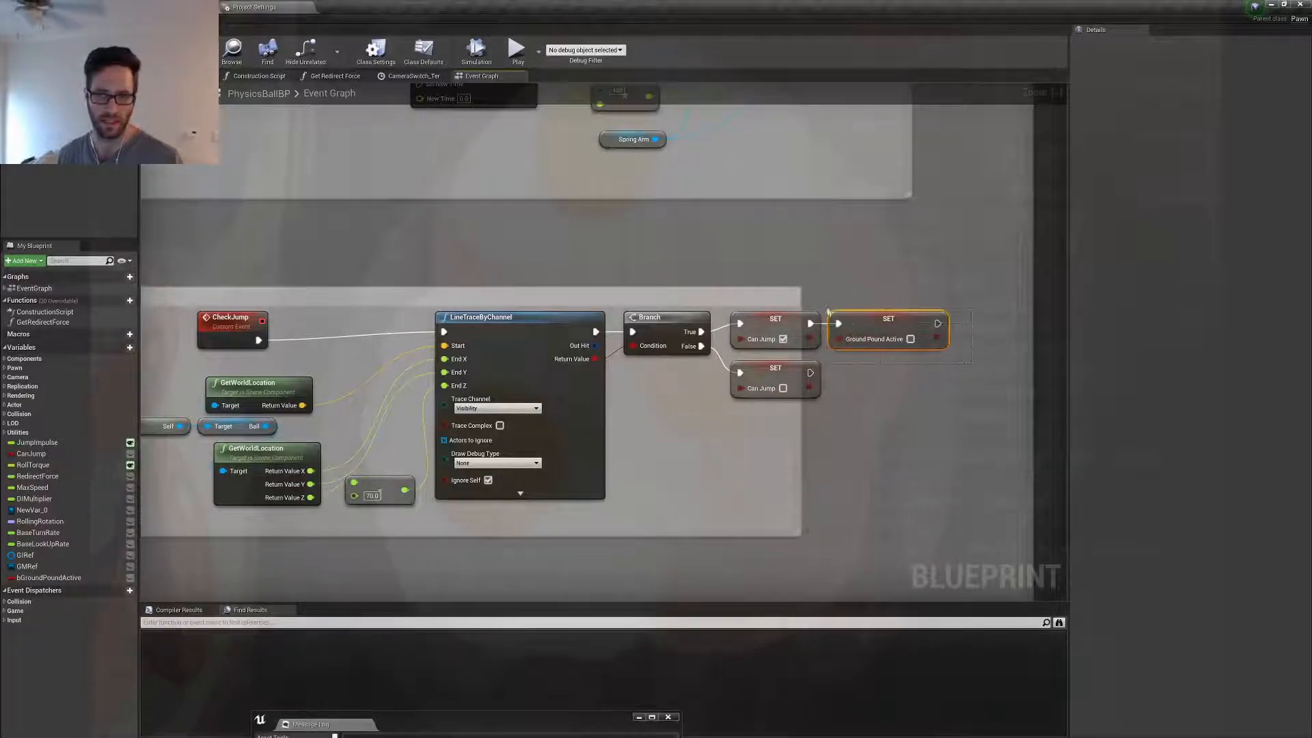
pyautogui.click(886, 337)
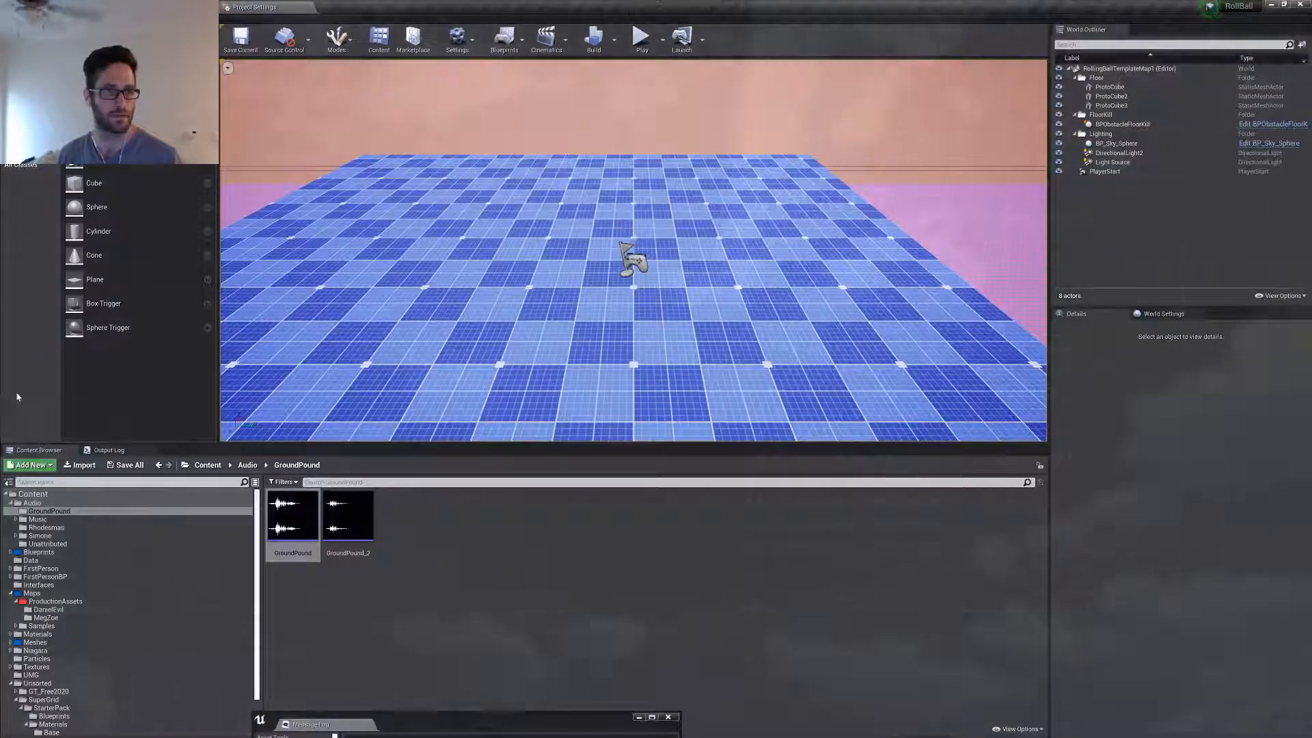
pyautogui.moveTo(293, 519)
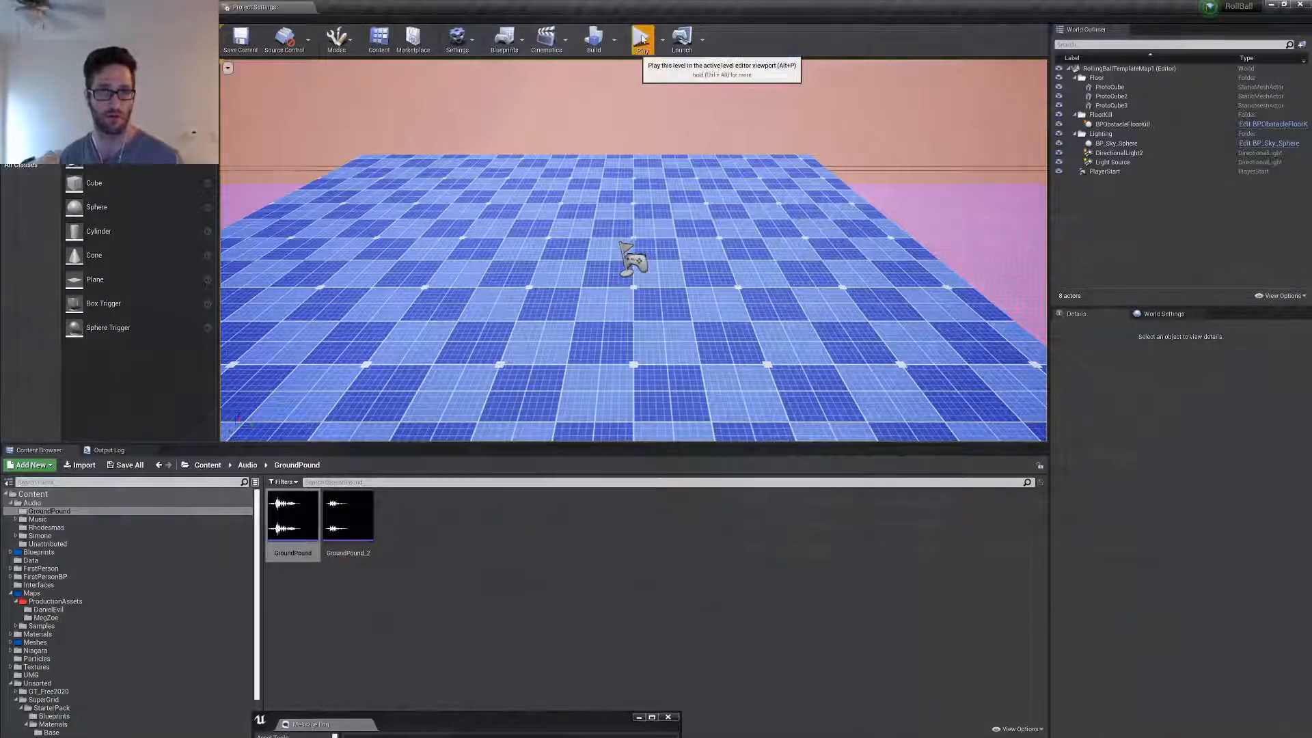
# Start a play session with the ball spawned on the blue grid floor.
pyautogui.click(642, 37)
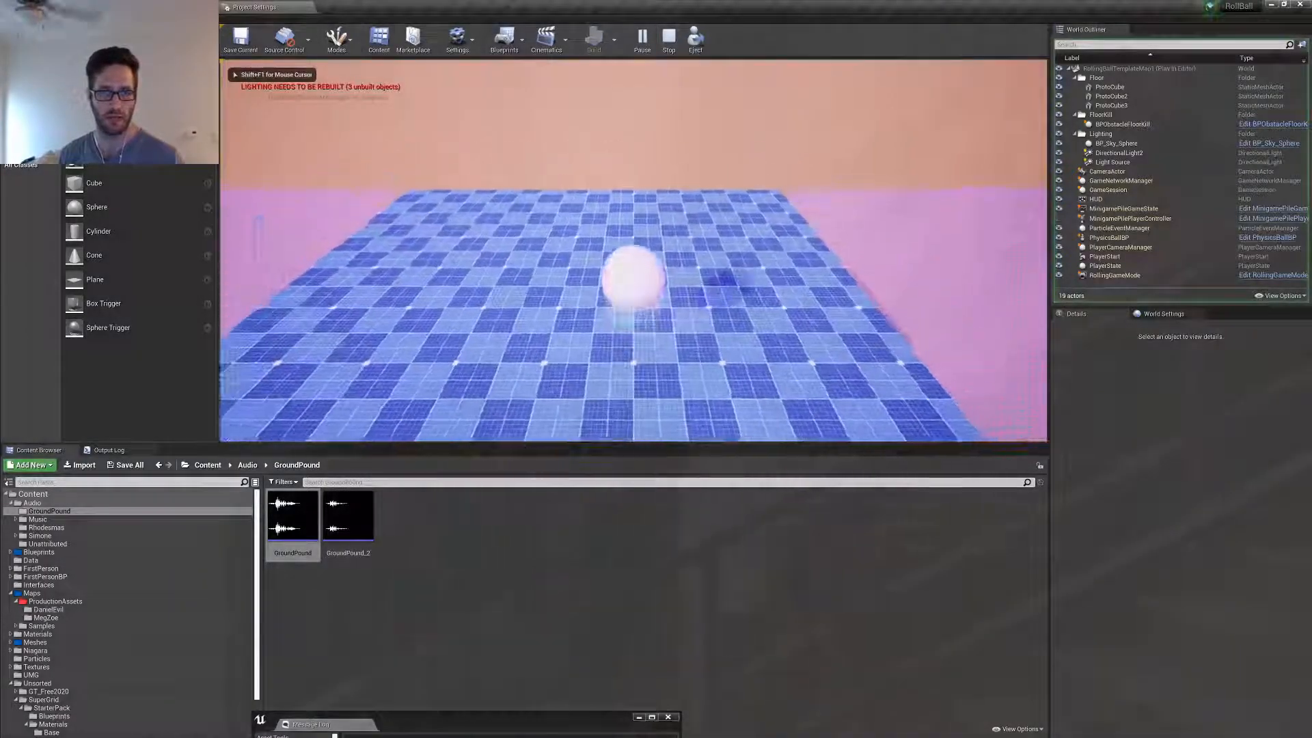